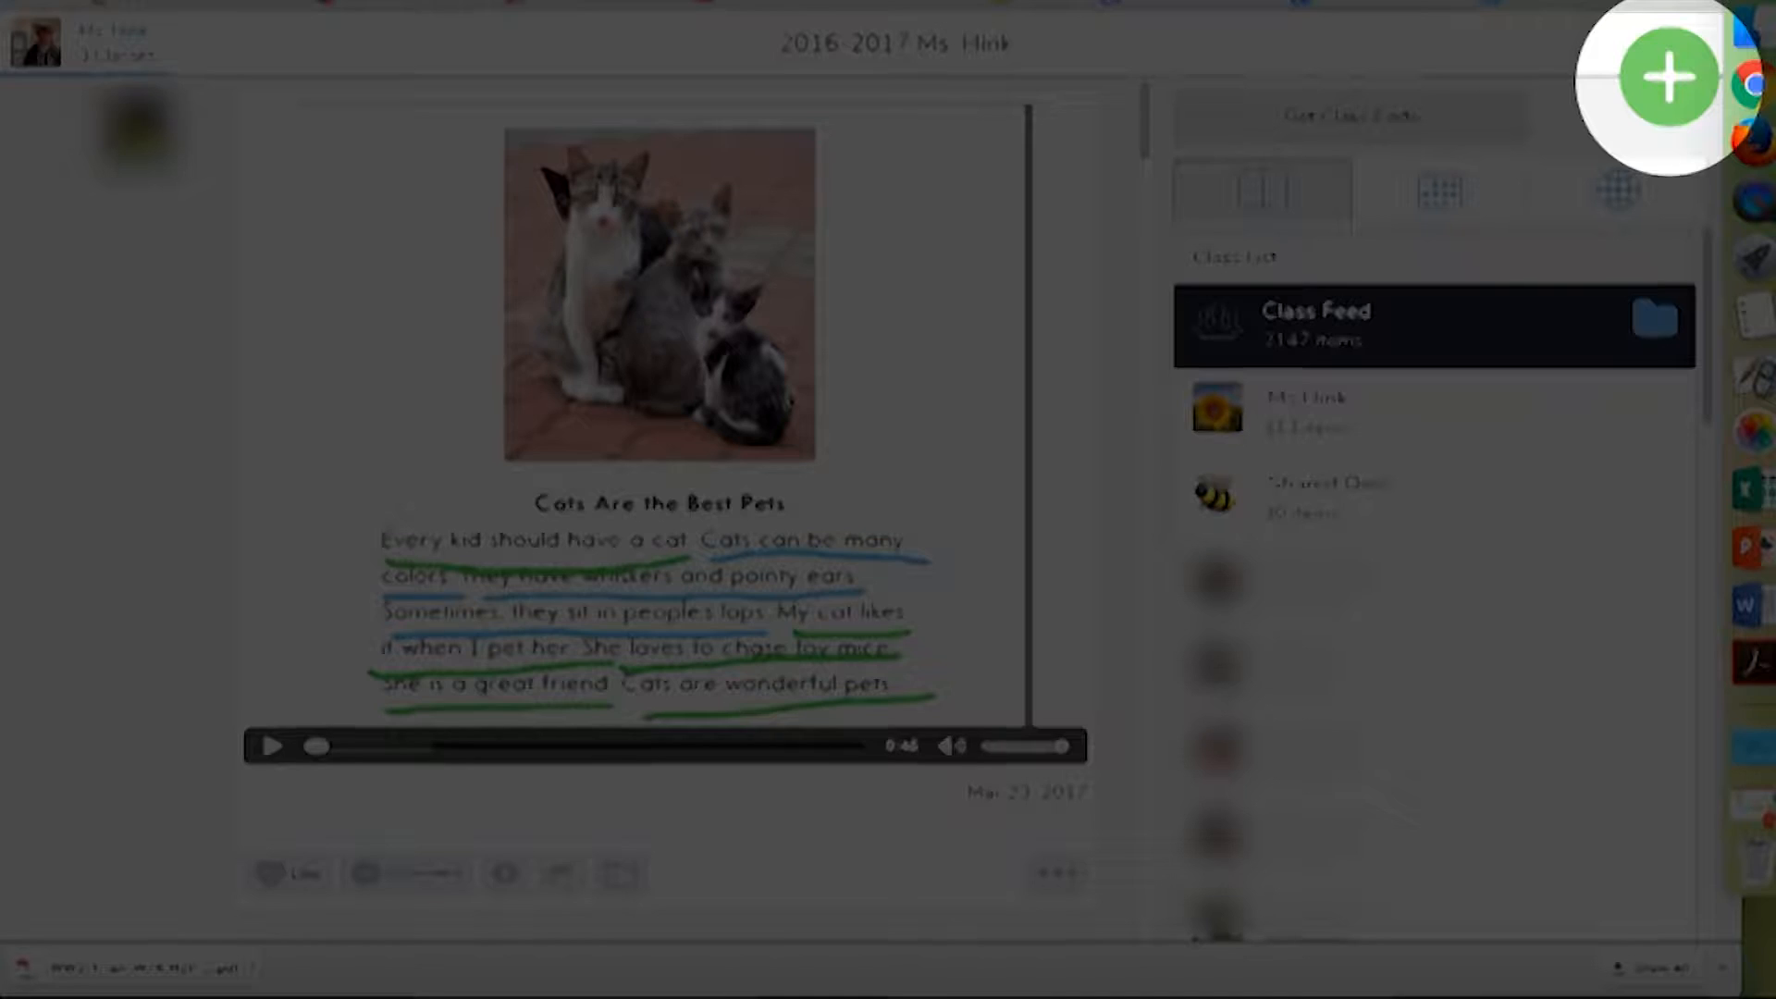
- Add a new Seesaw item uploading the assignment codes image, addressed to Everyone
{"action": "left_click", "coordinate": [1669, 76]}
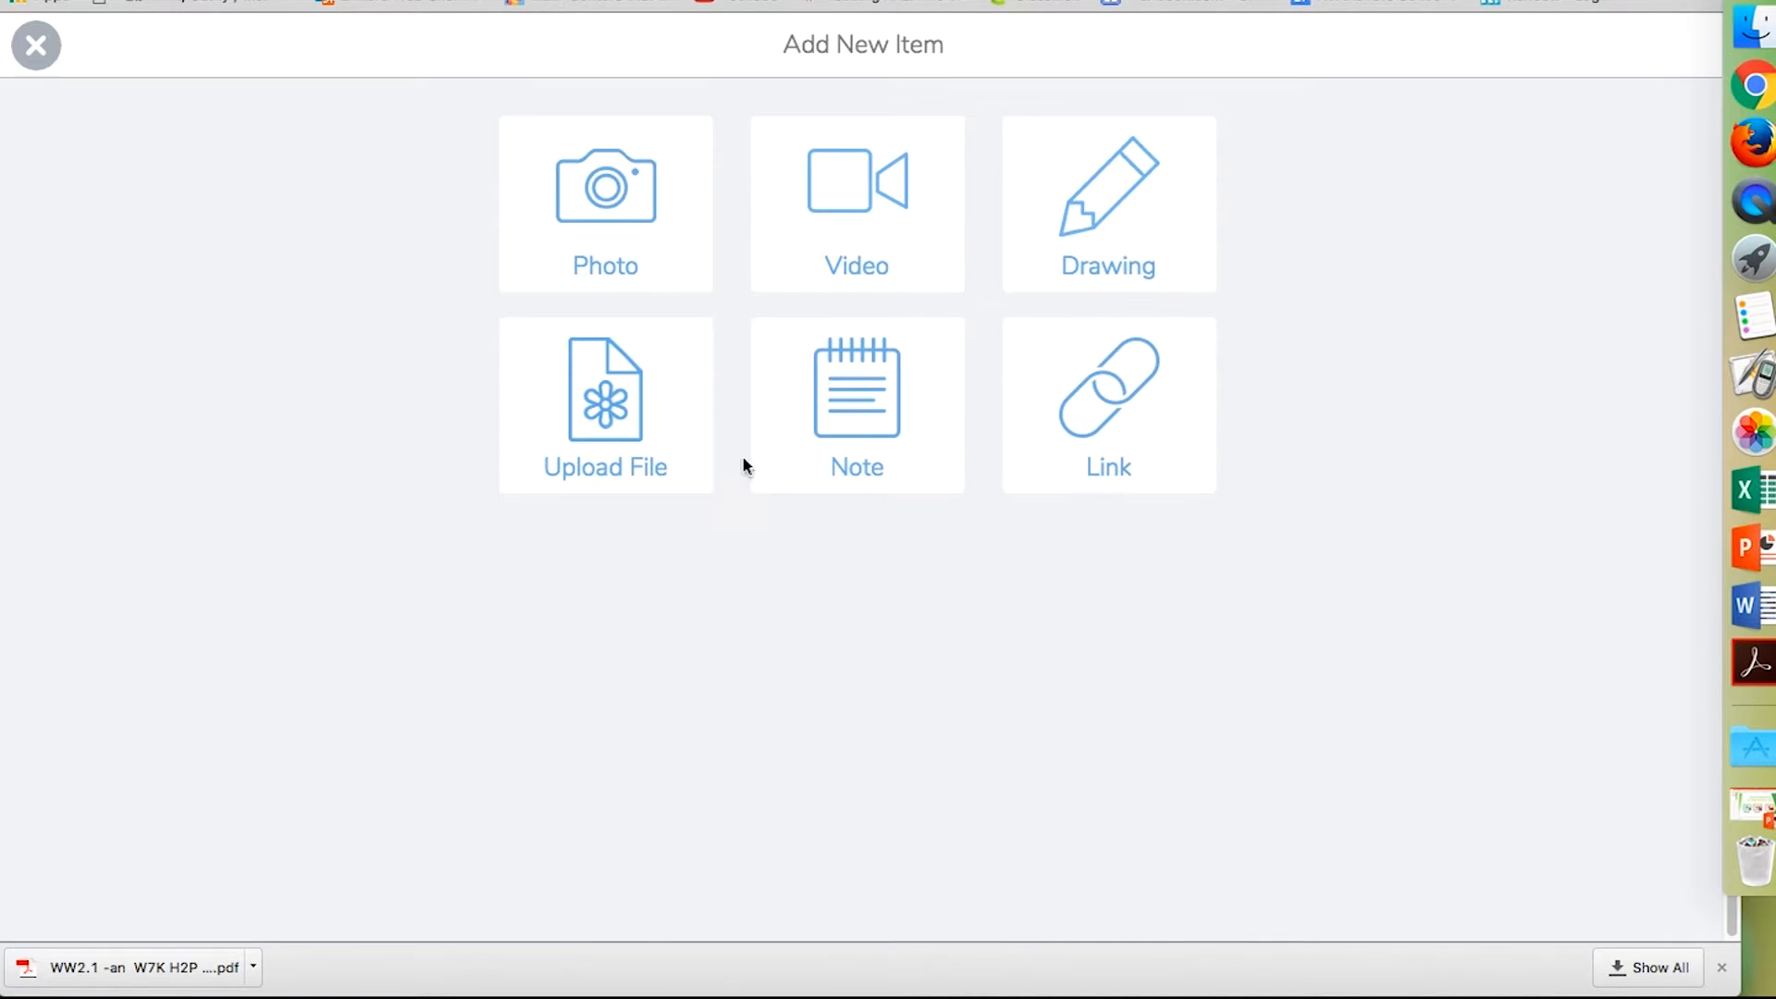
{"action": "left_click", "coordinate": [604, 404]}
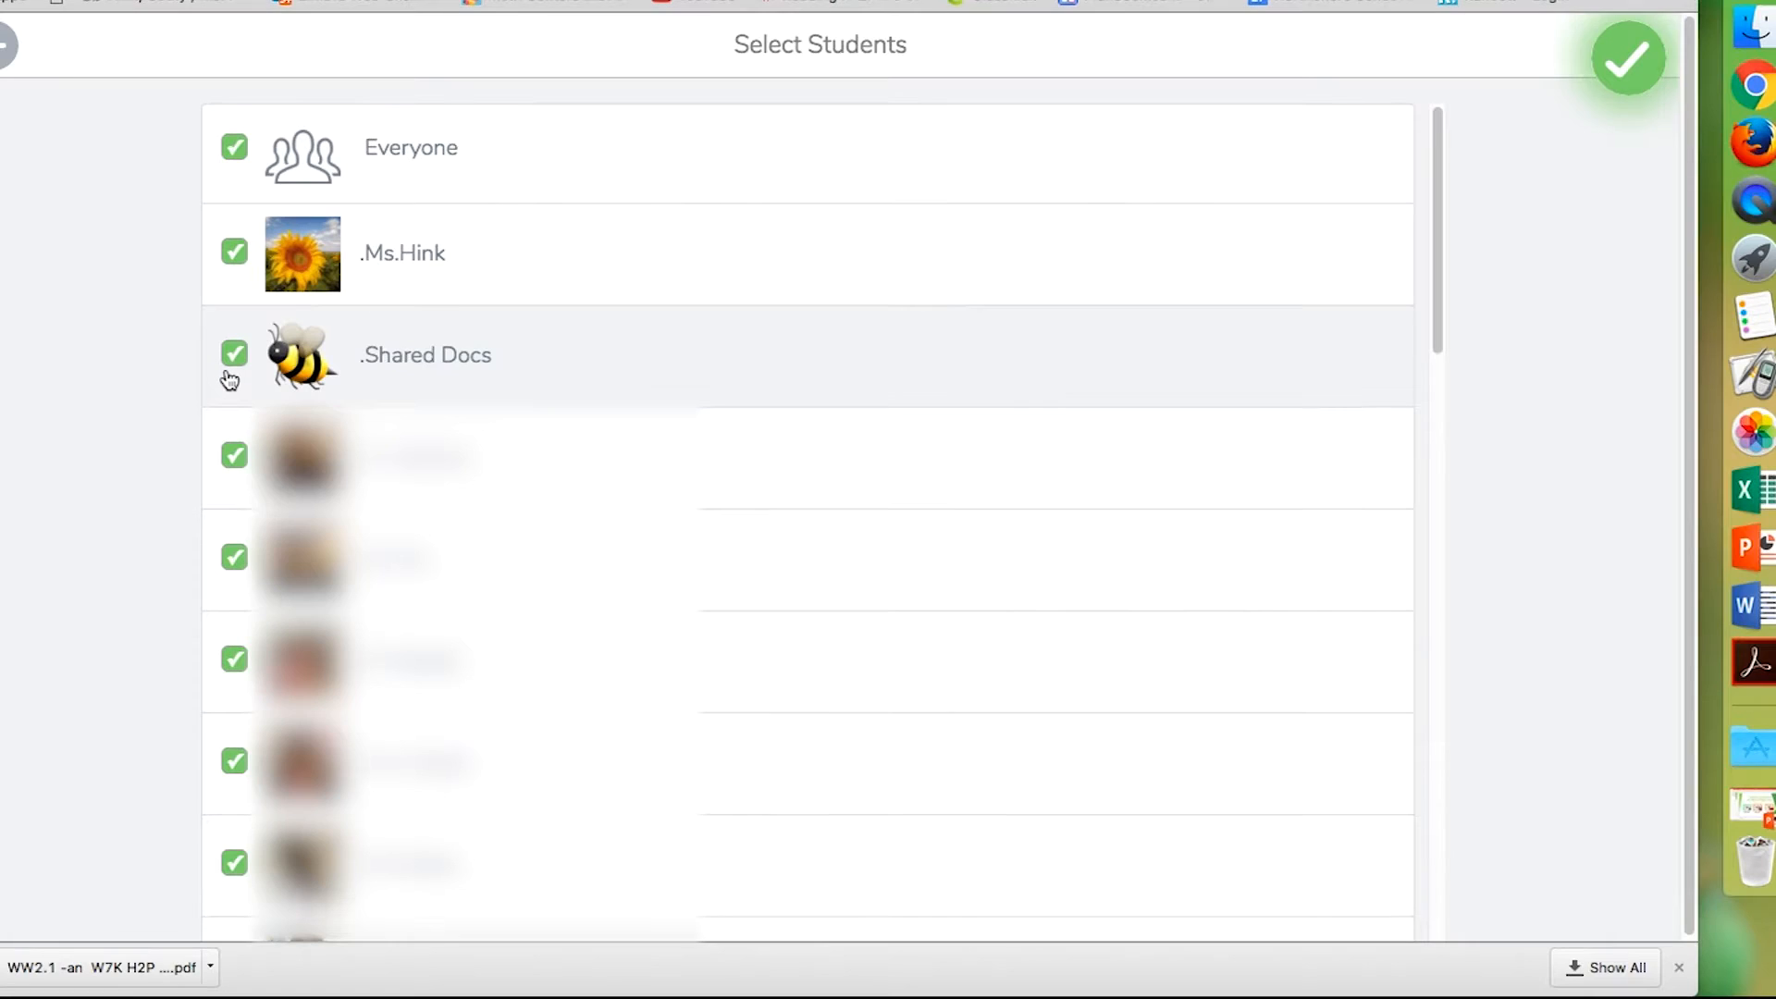
- Confirm Everyone as recipients and post the Week of March 23rd codes image
{"action": "left_click", "coordinate": [1627, 60]}
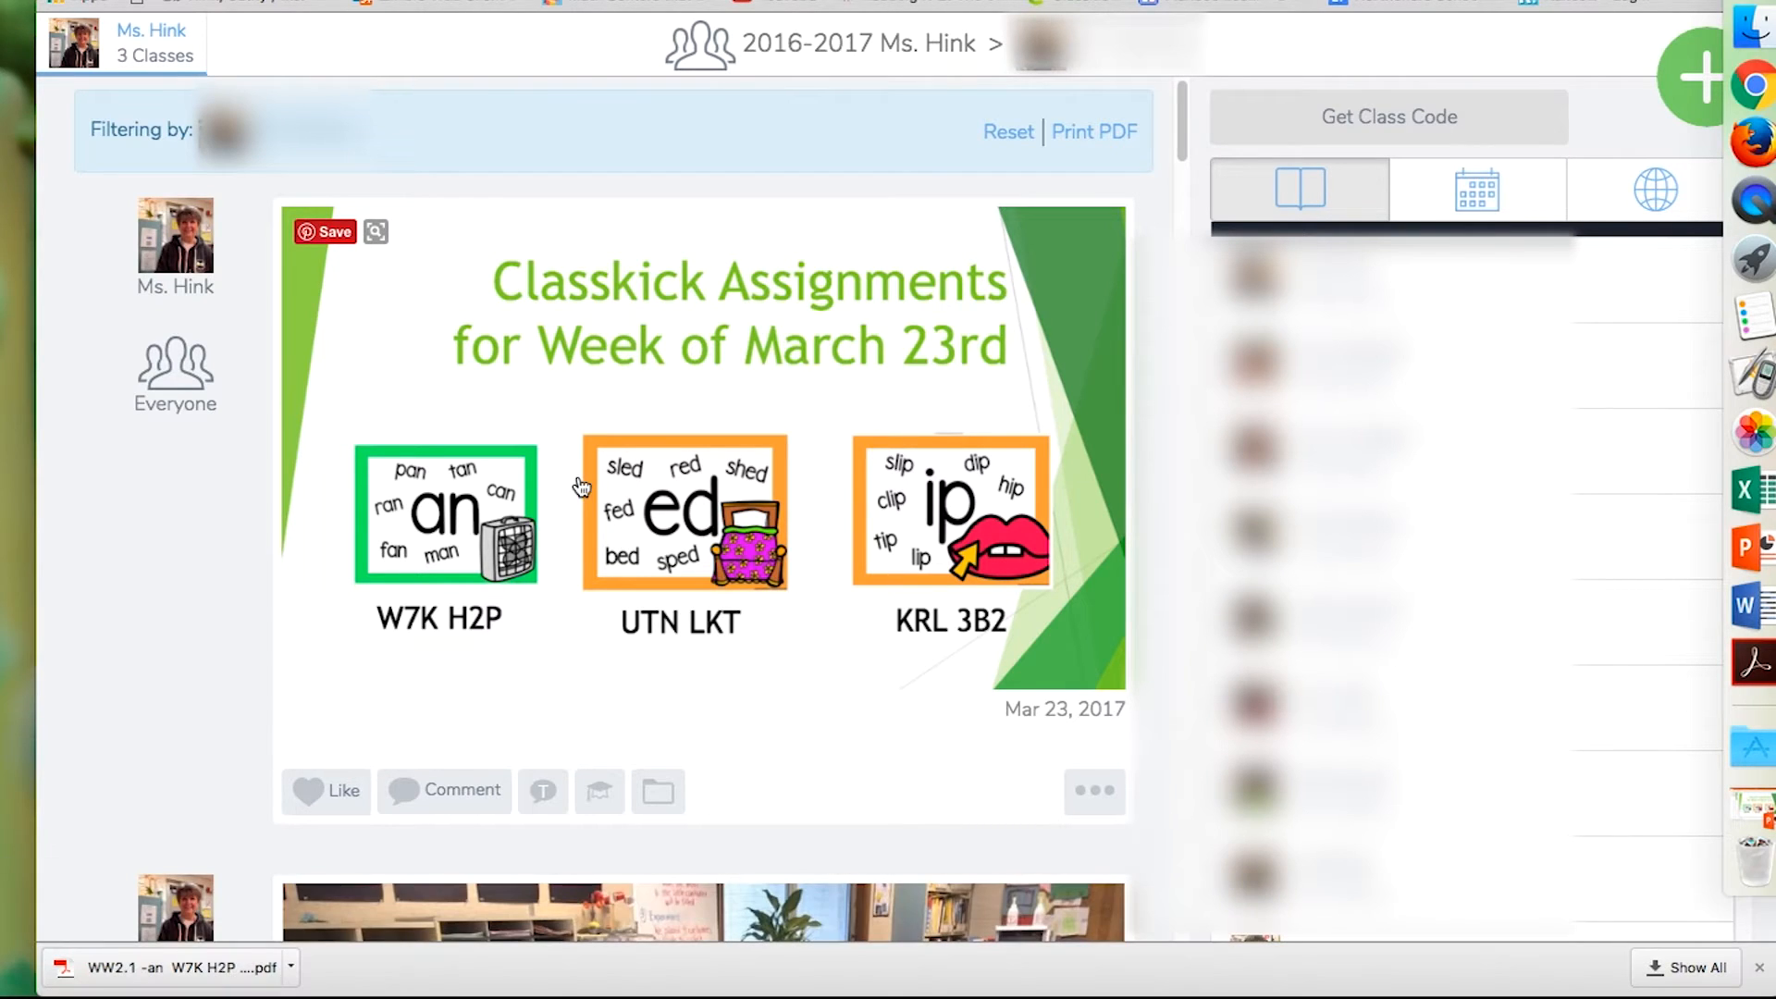
{"action": "mouse_move", "coordinate": [504, 173]}
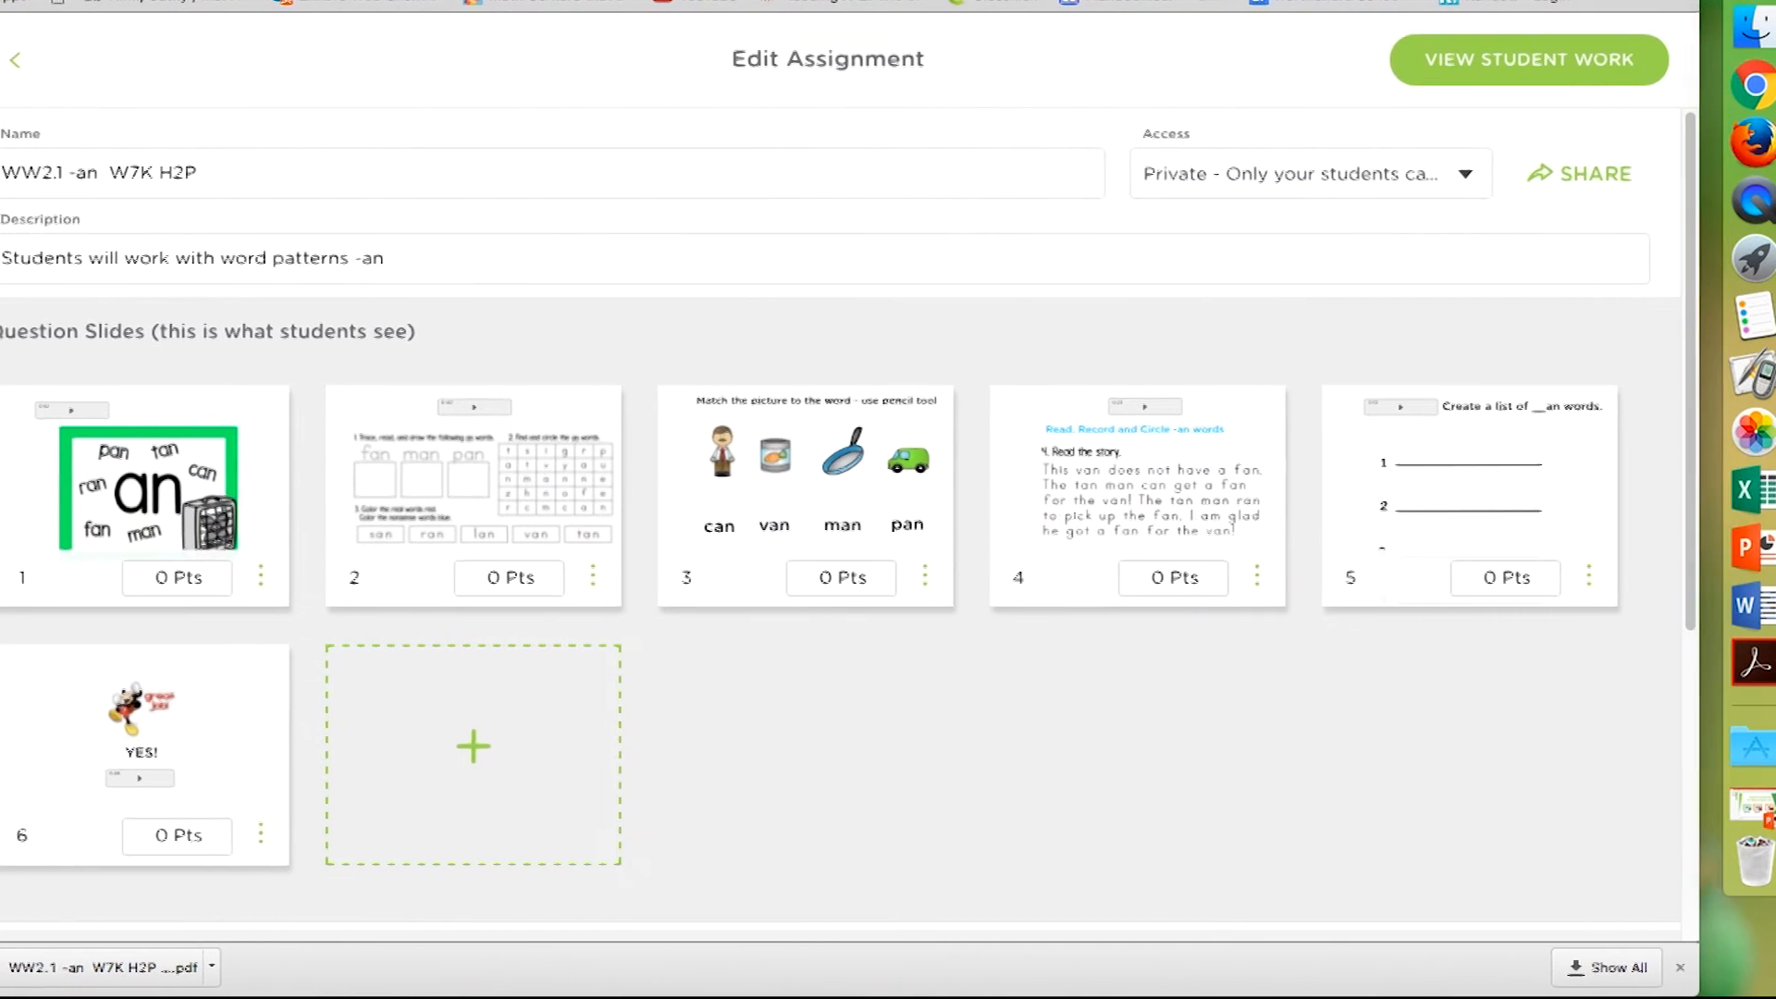
- Open View Student Work for the WW2.1 -an W7K H2P assignment
{"action": "left_click", "coordinate": [1528, 59]}
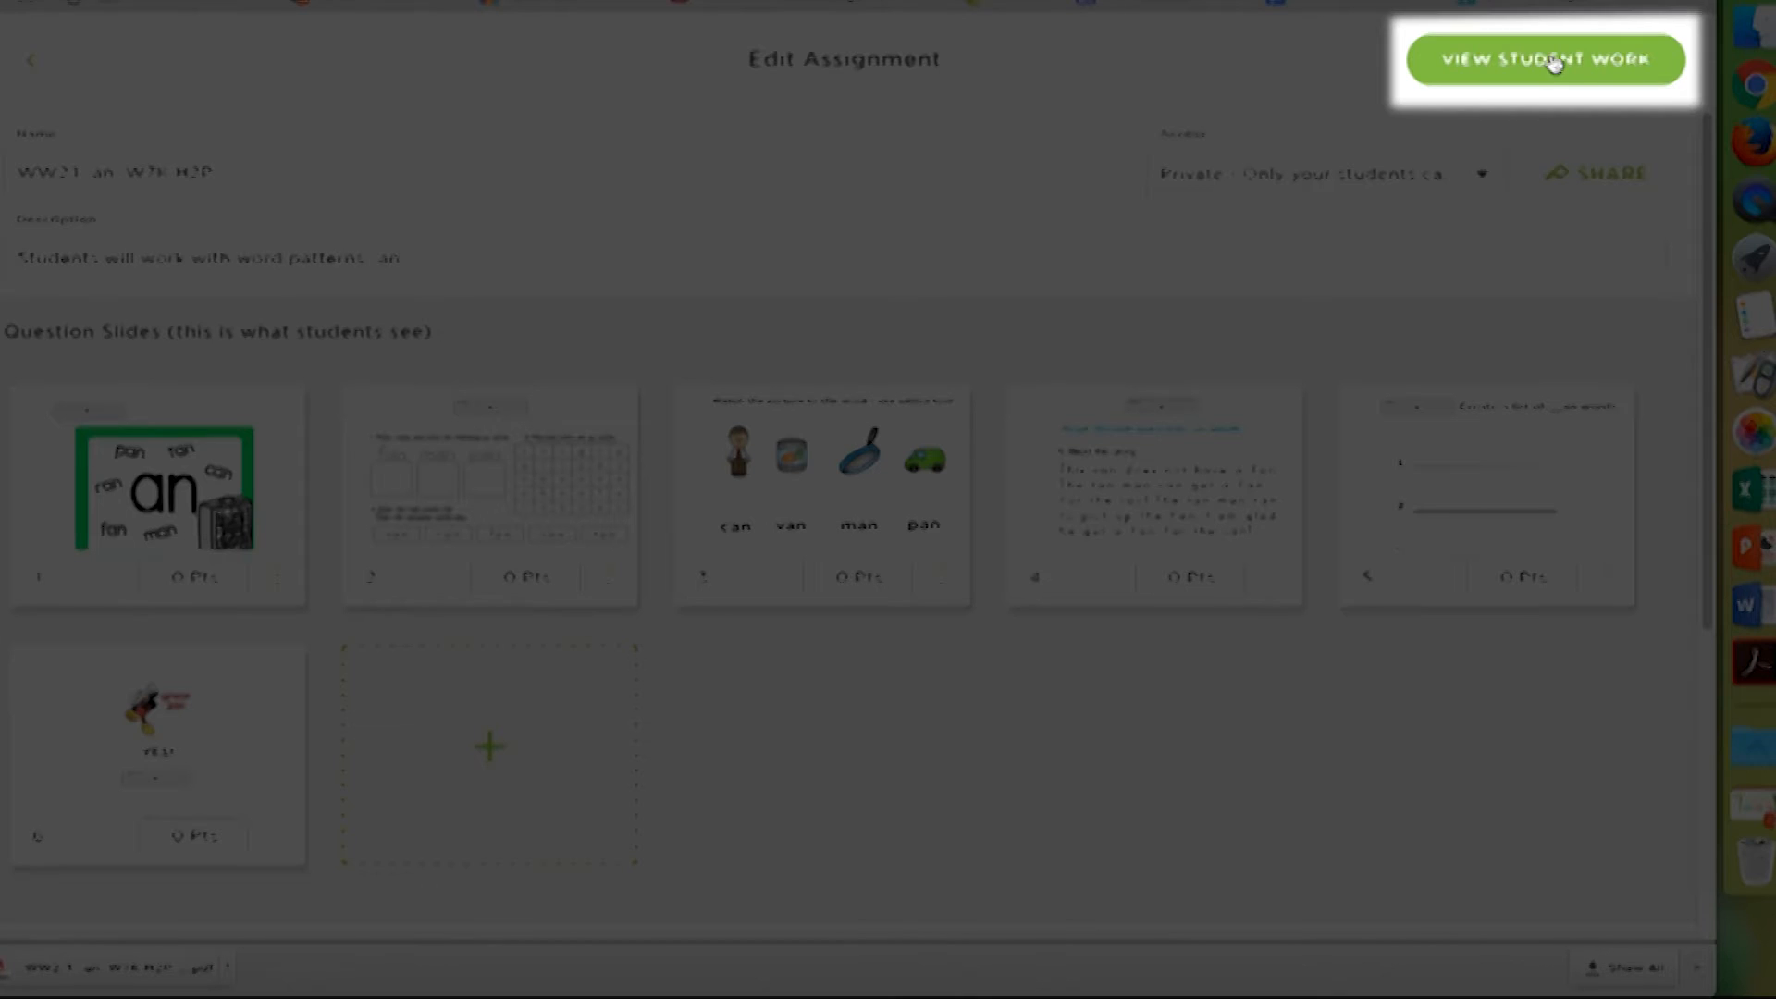
{"action": "left_click", "coordinate": [1545, 59]}
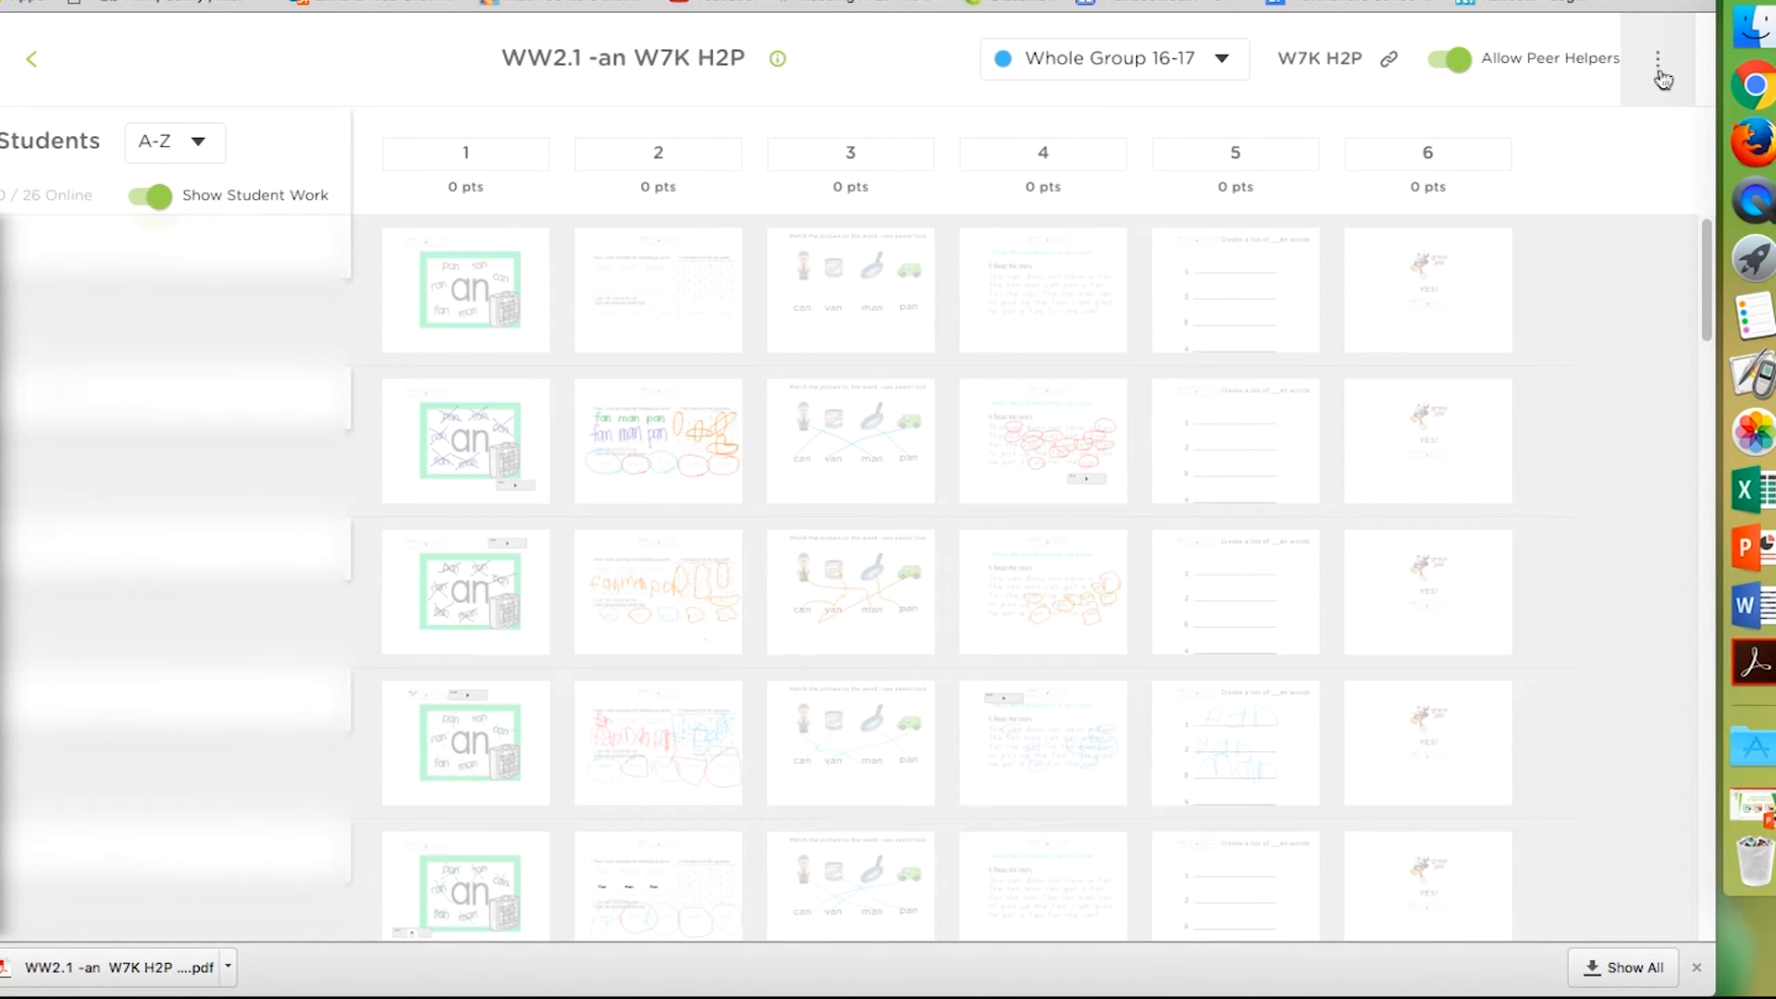
- Export the student's WW2.1 work to PDF from the three-dot menu
{"action": "left_click", "coordinate": [1660, 59]}
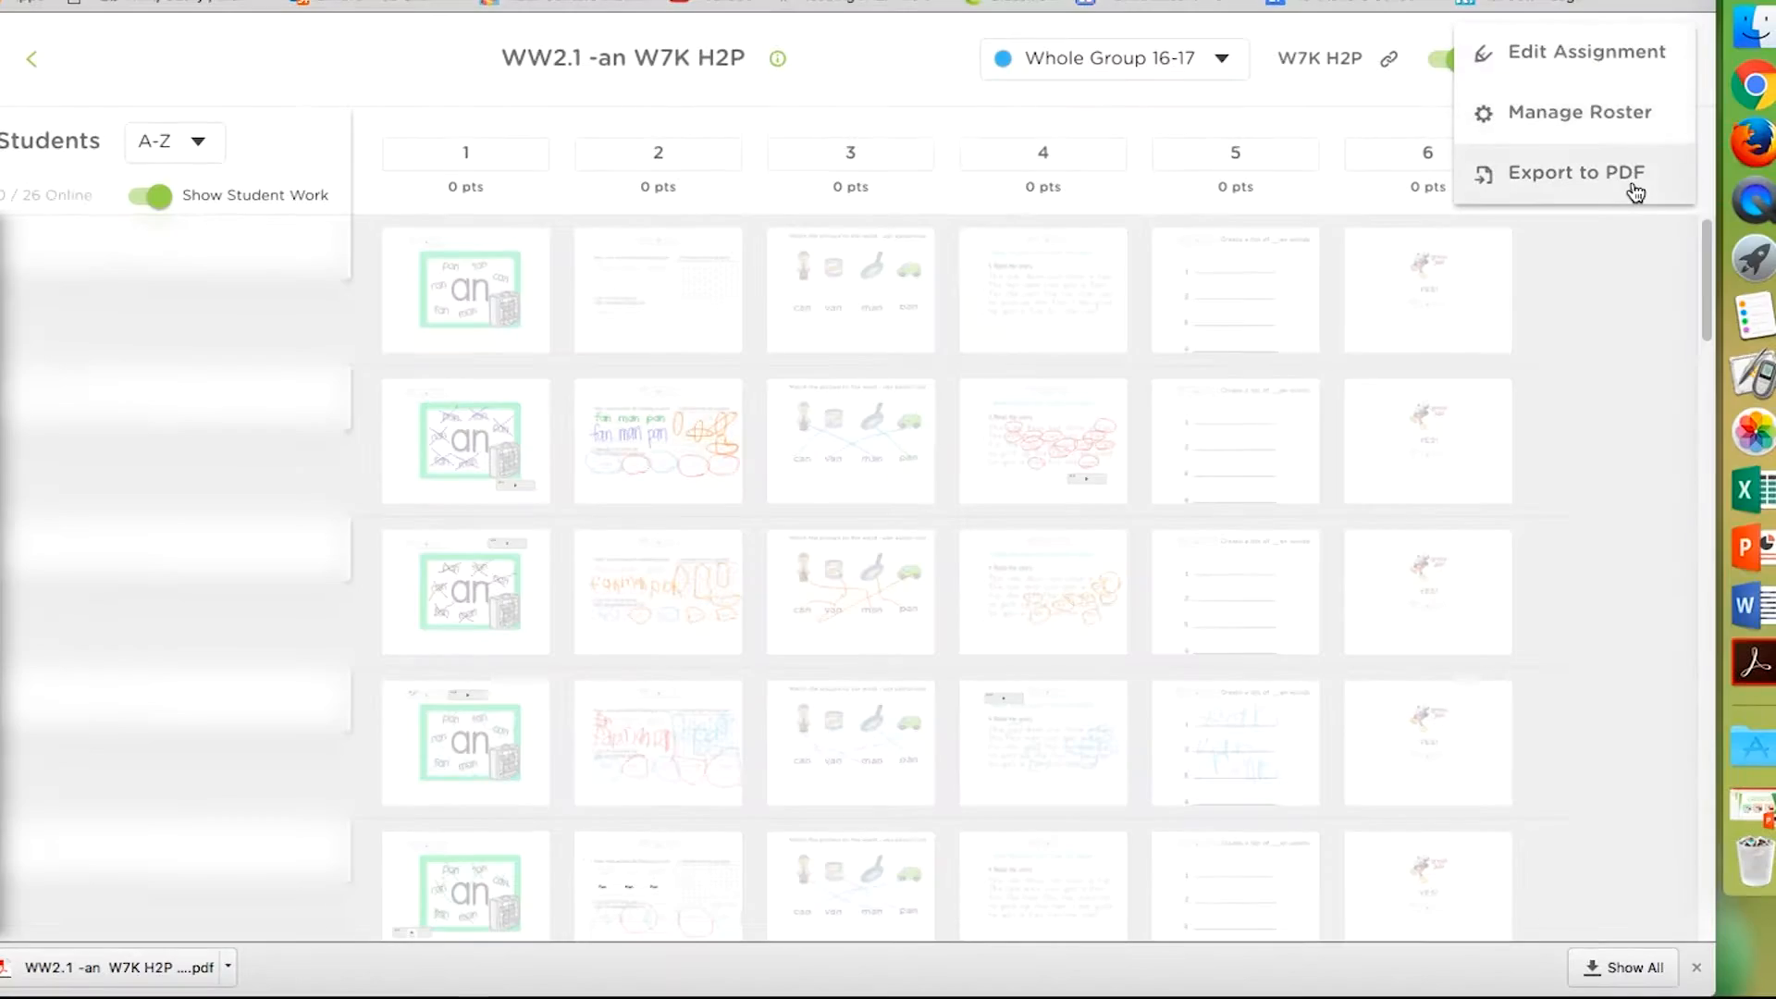
{"action": "left_click", "coordinate": [1574, 172]}
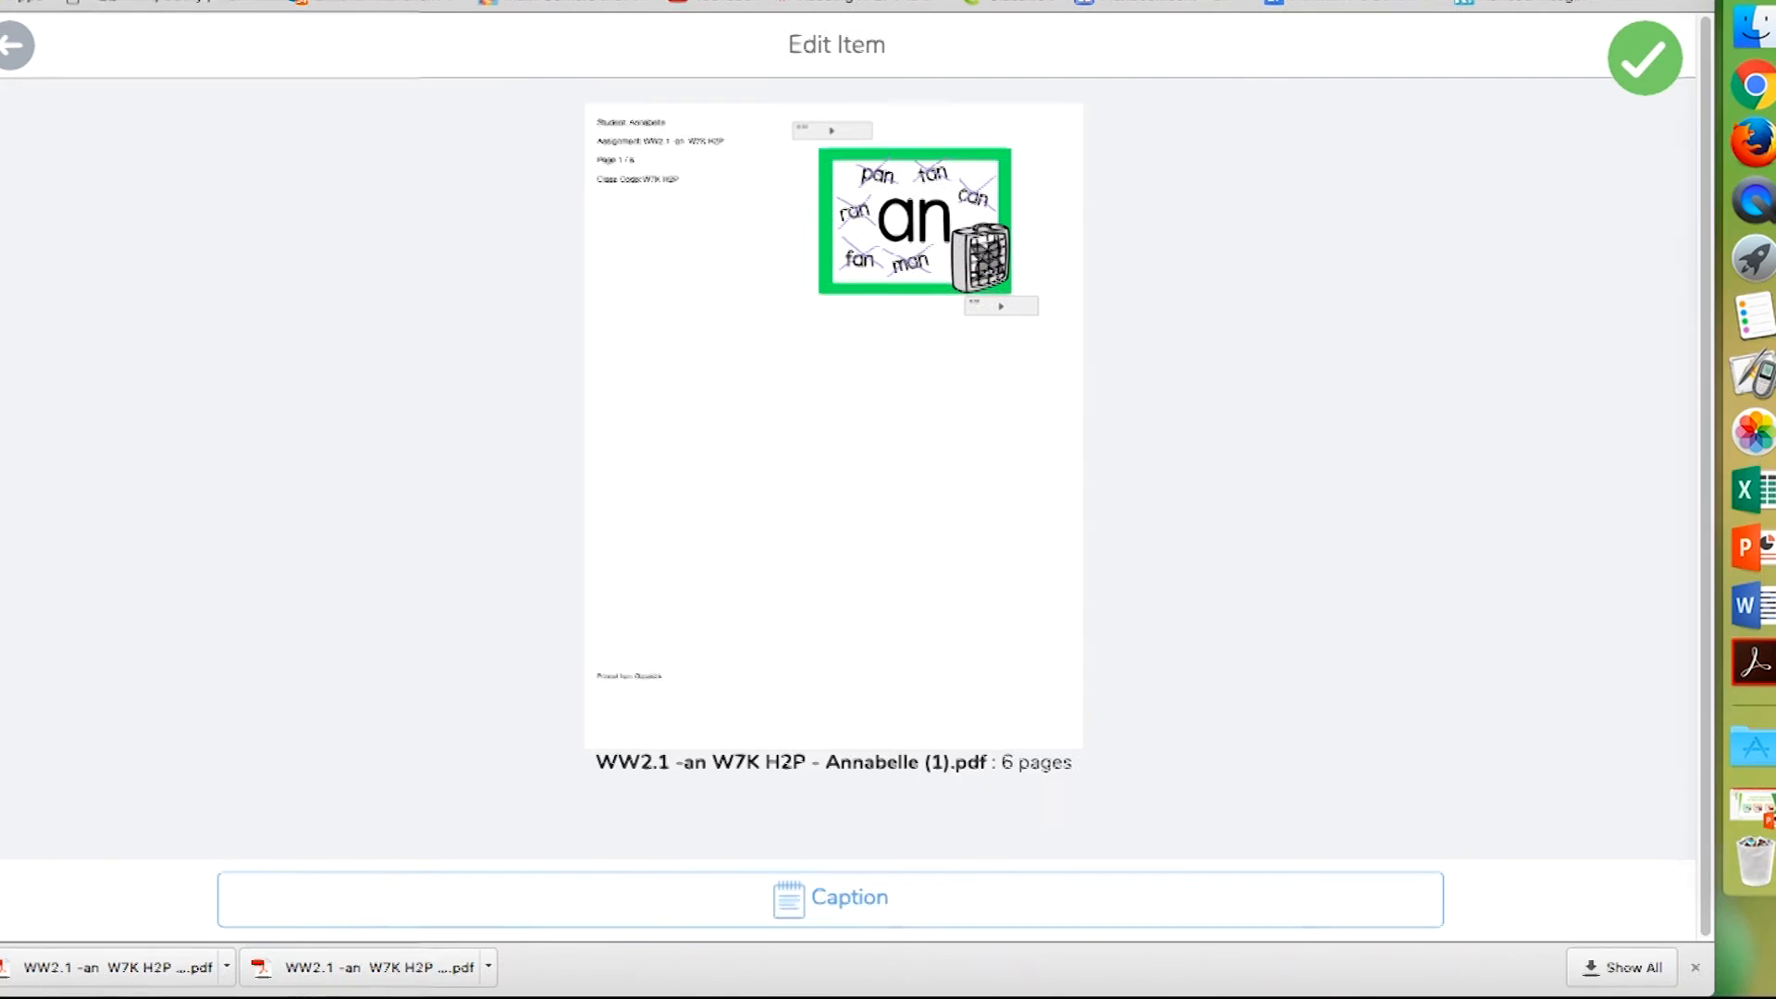
- Post the six-page PDF to .Ms.Hink's journal and open it in full view
{"action": "left_click", "coordinate": [1644, 60]}
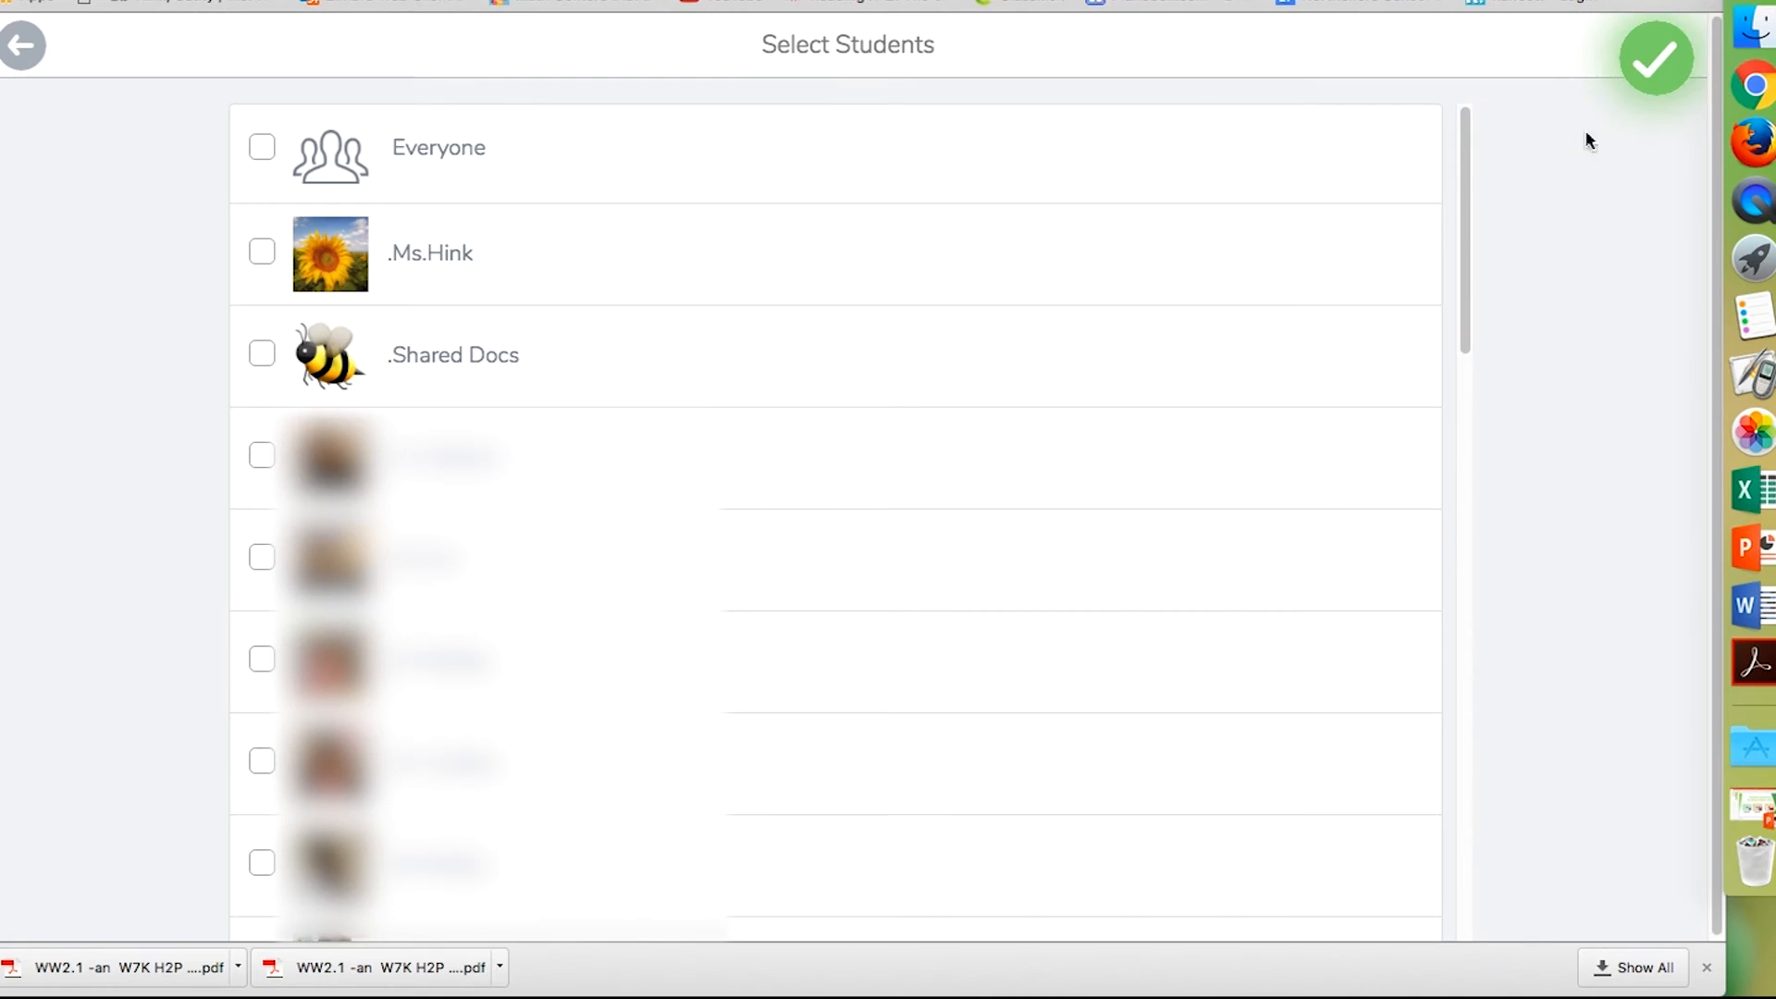
{"action": "left_click", "coordinate": [262, 252]}
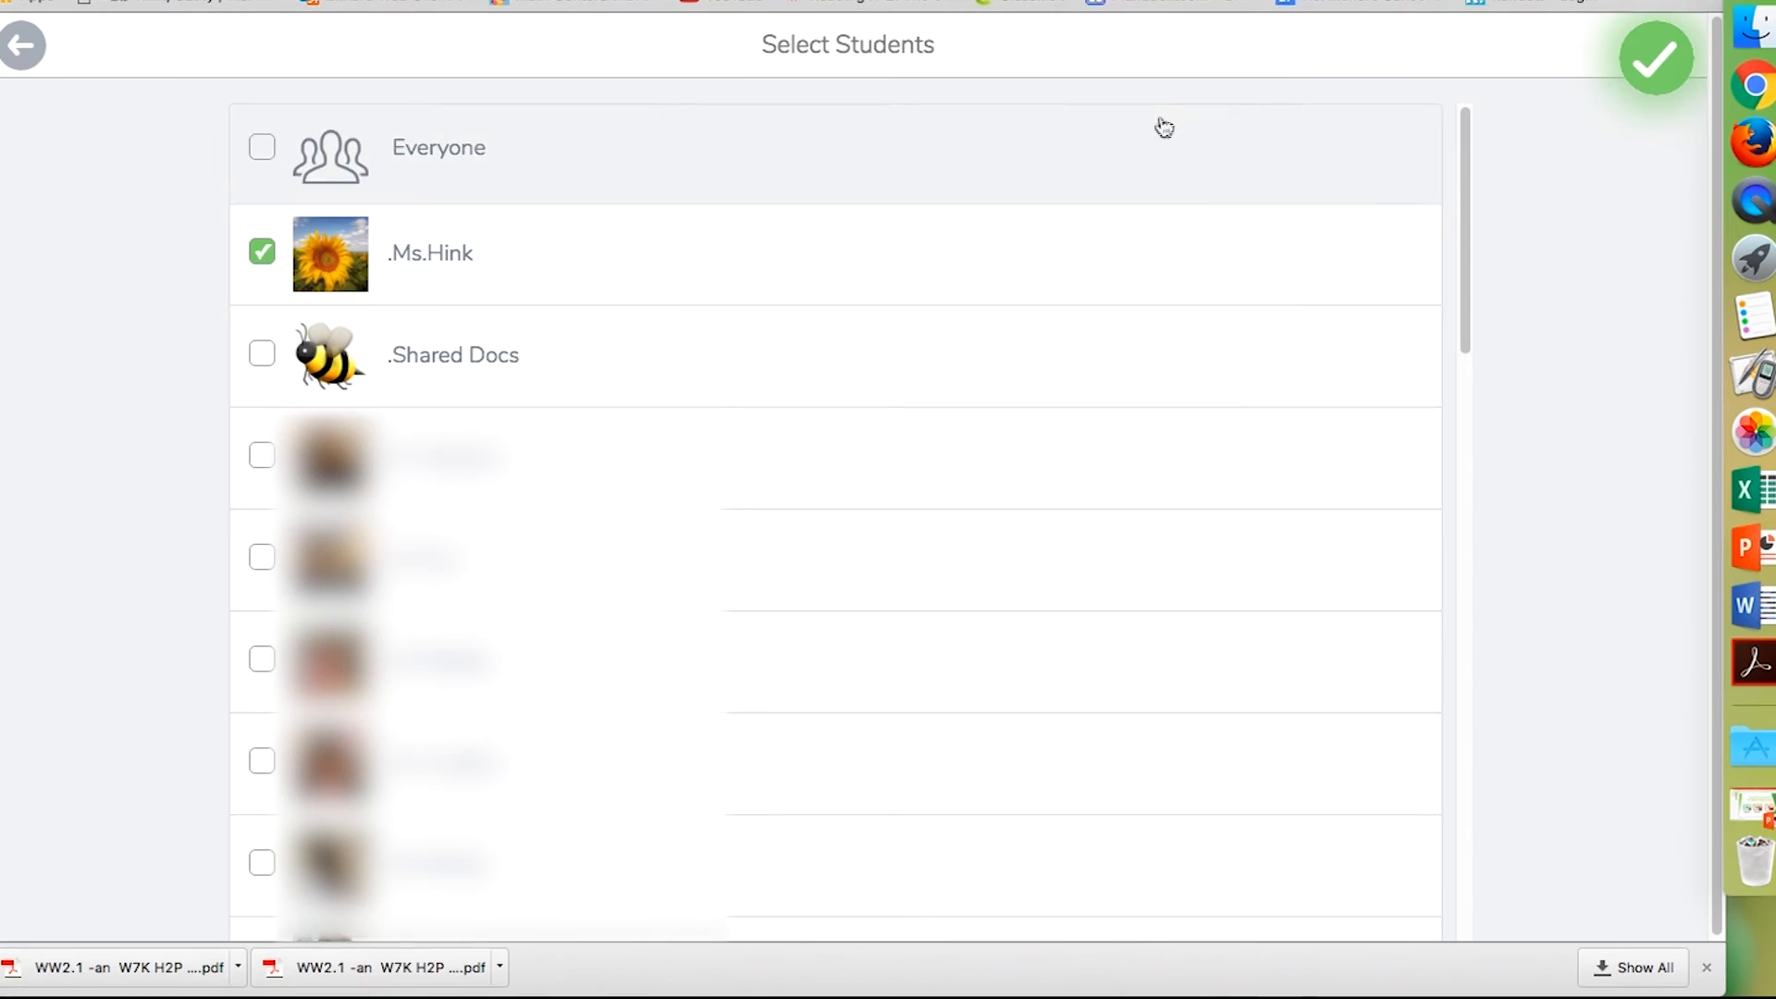
{"action": "left_click", "coordinate": [1655, 60]}
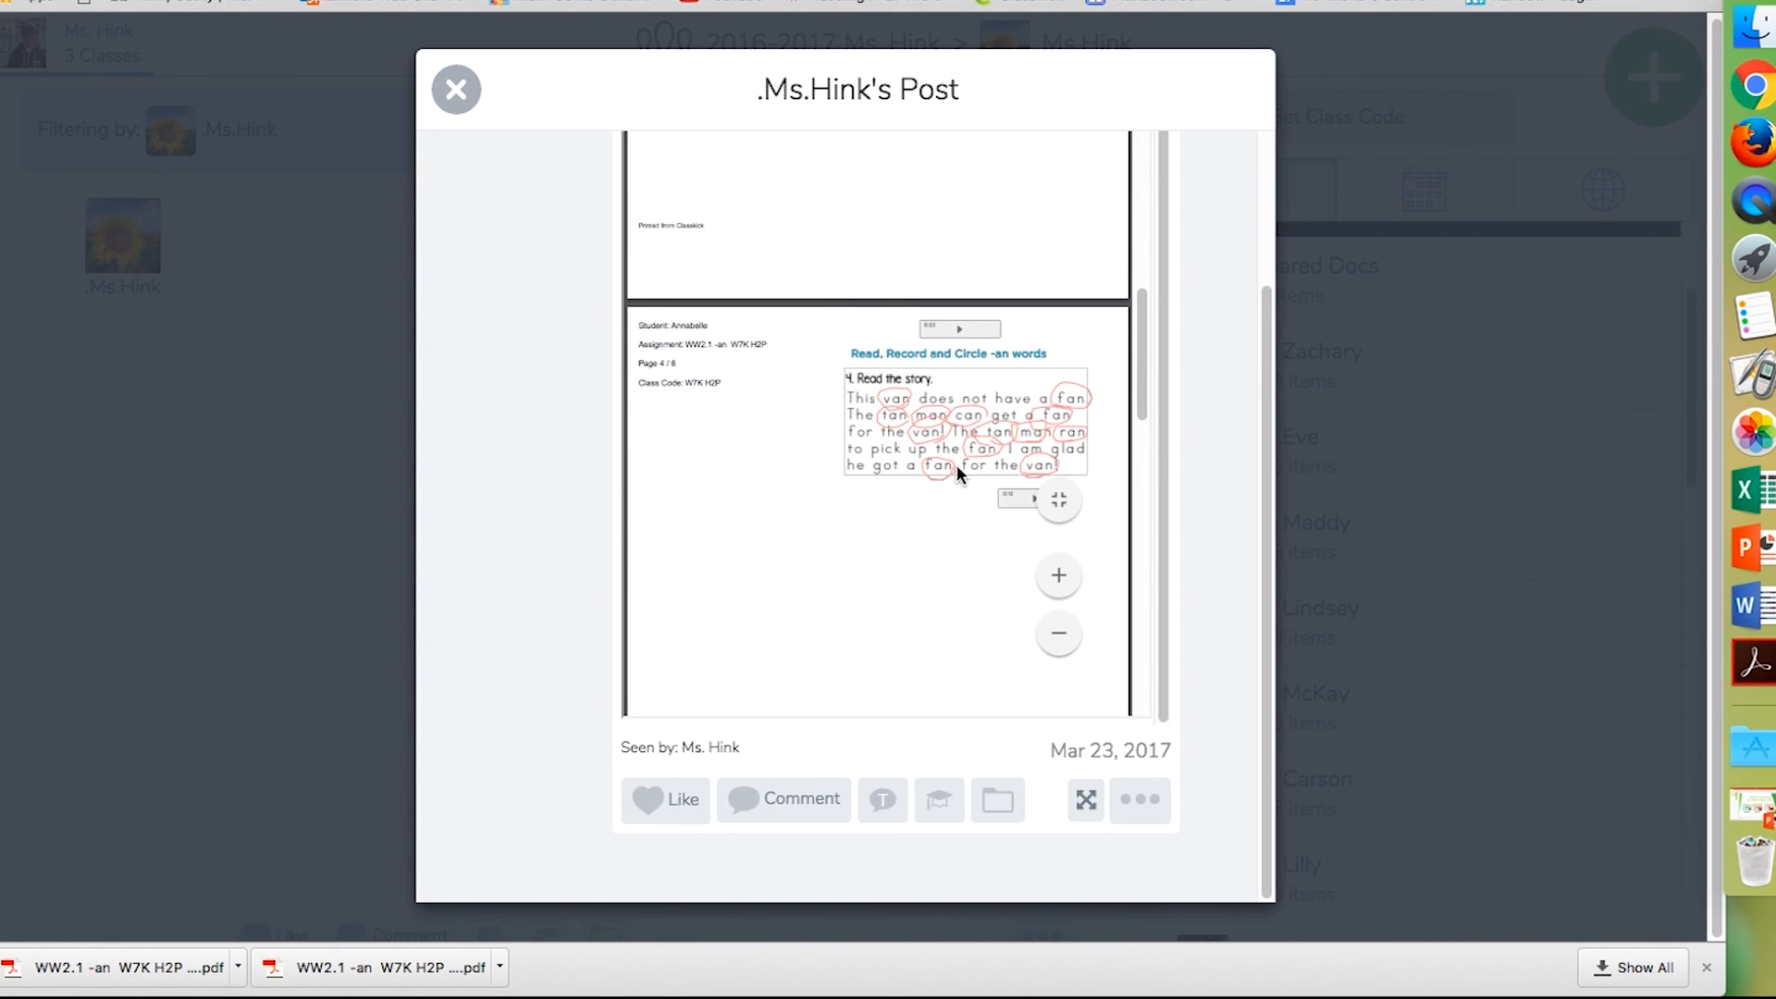
{"action": "left_click", "coordinate": [1083, 801]}
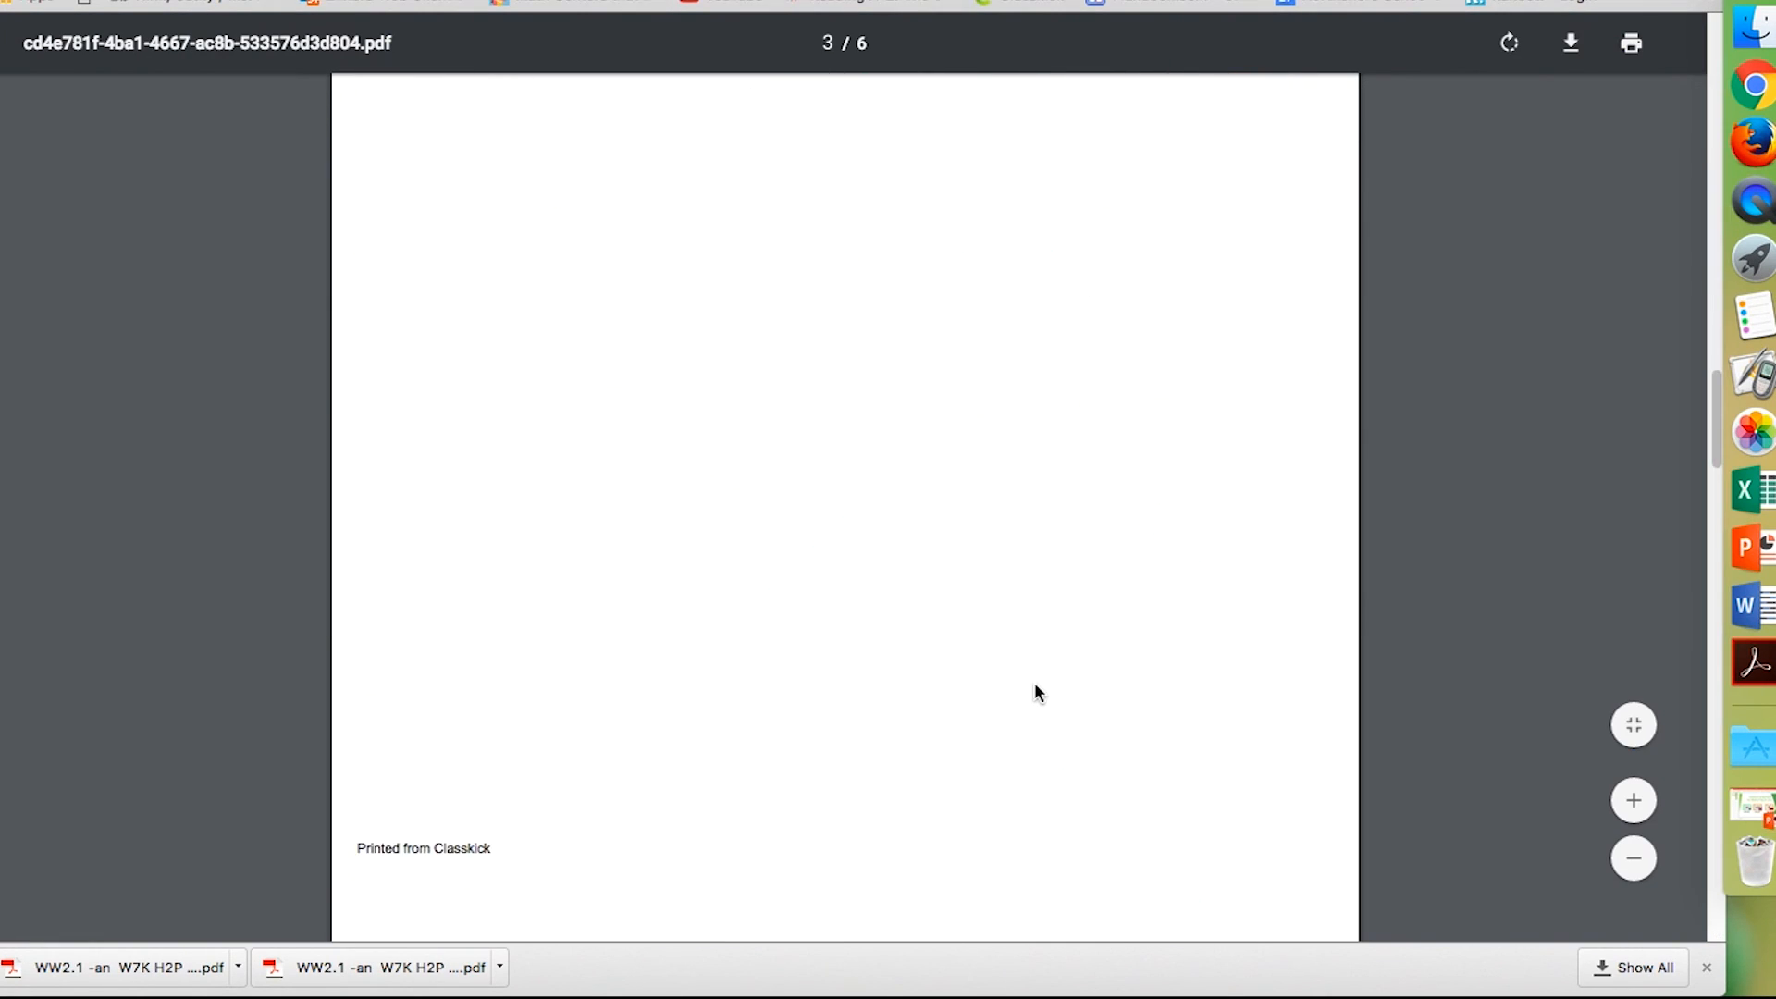